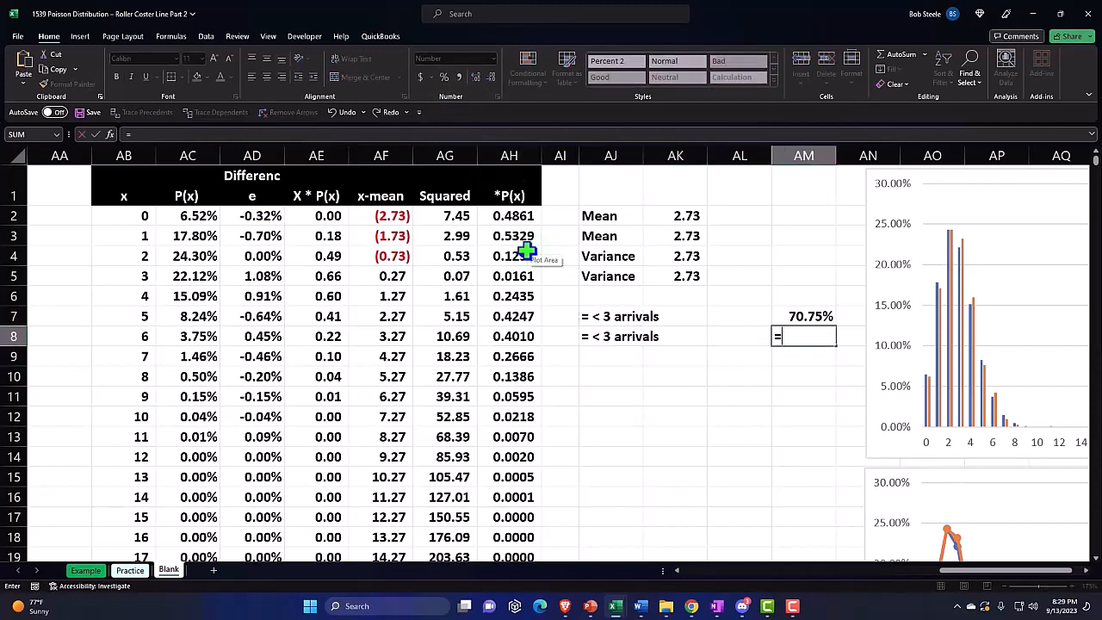
Start a cumulative POISSON.DIST formula in AM8 for at most 3 arrivals using the mean in AK2.
type("po")
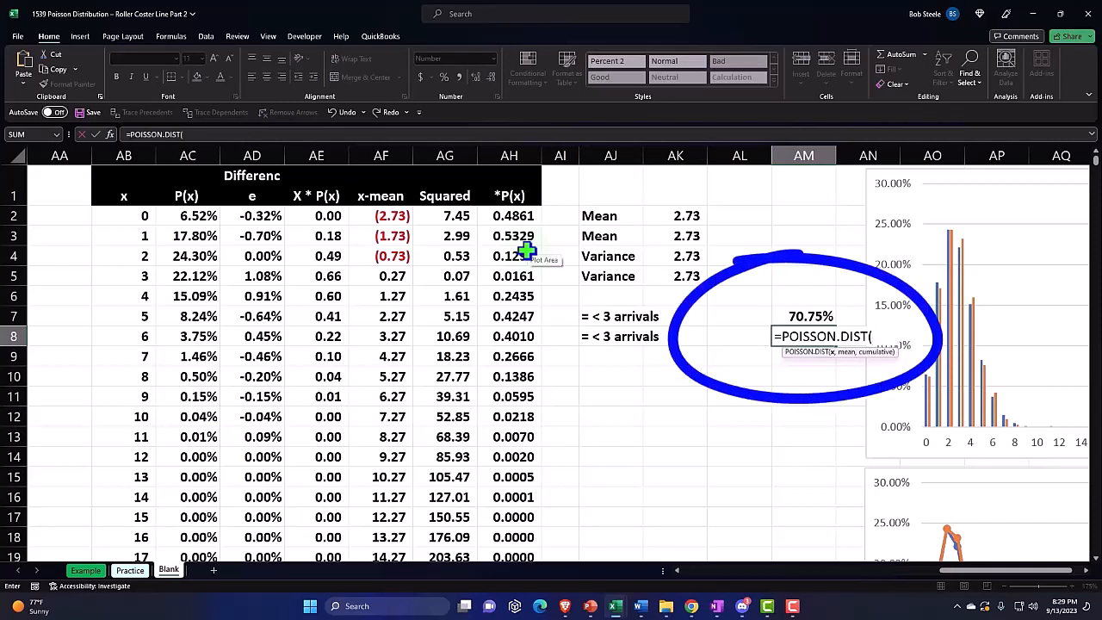
type("3")
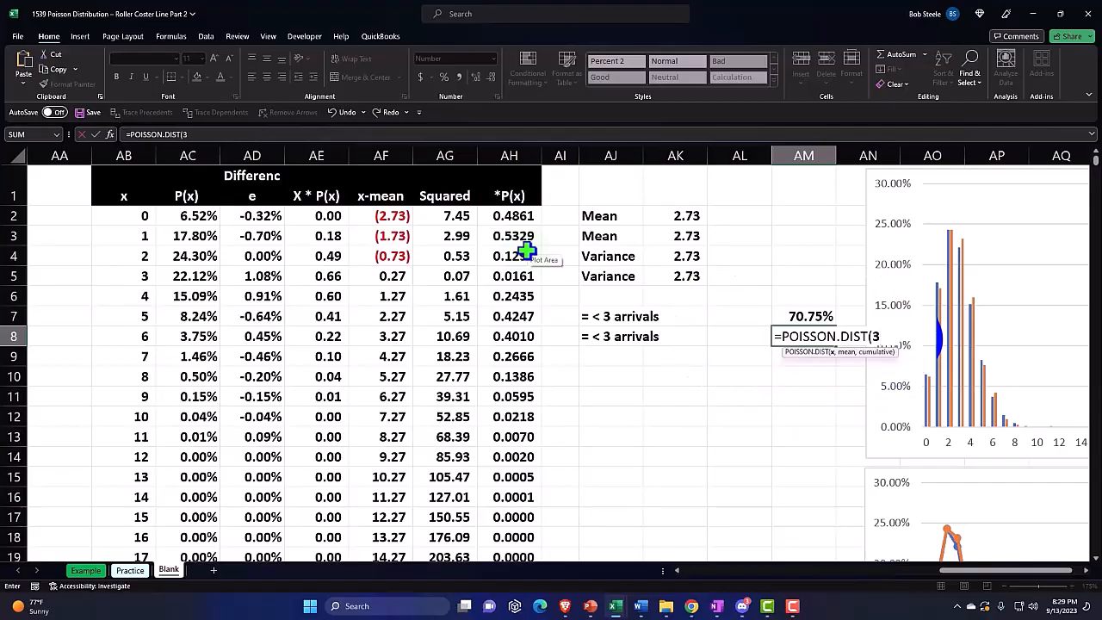
left_click(676, 217)
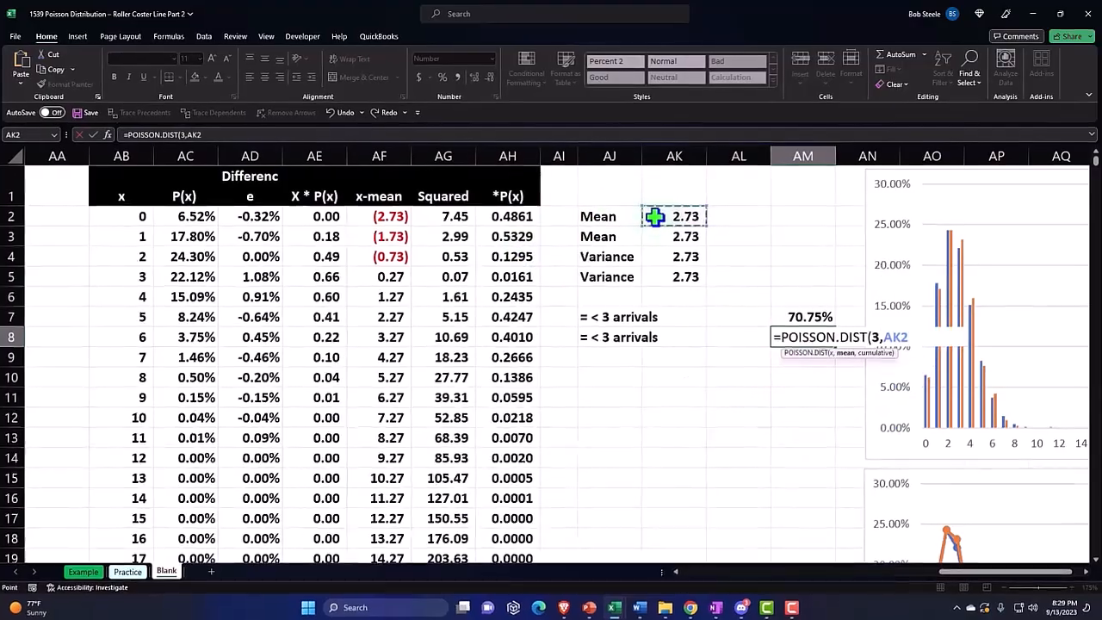
type(",")
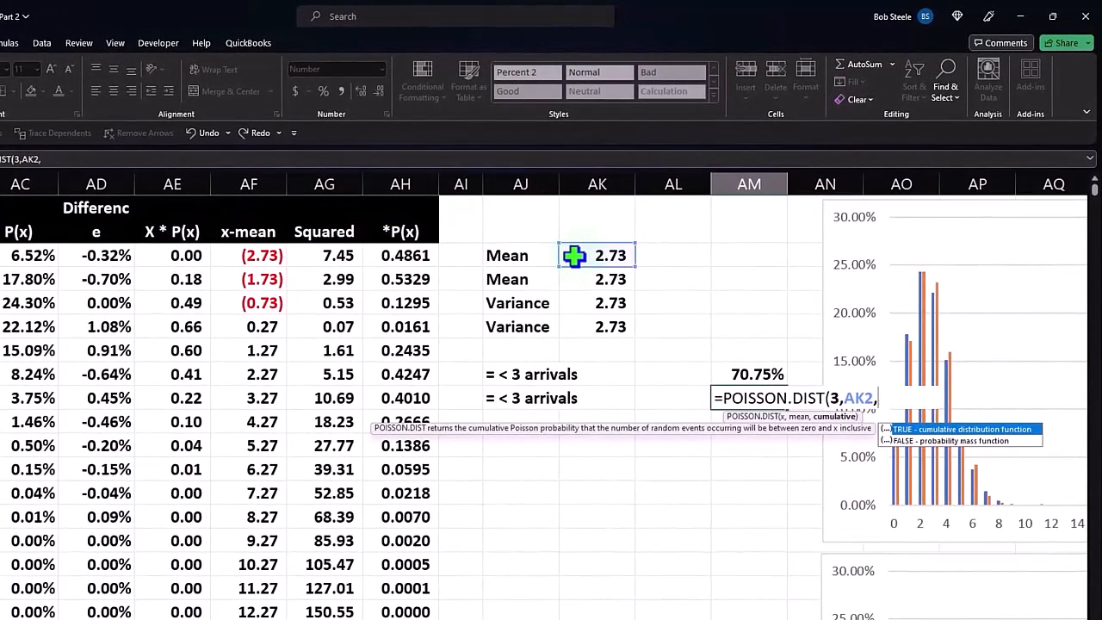
mouse_move(919, 458)
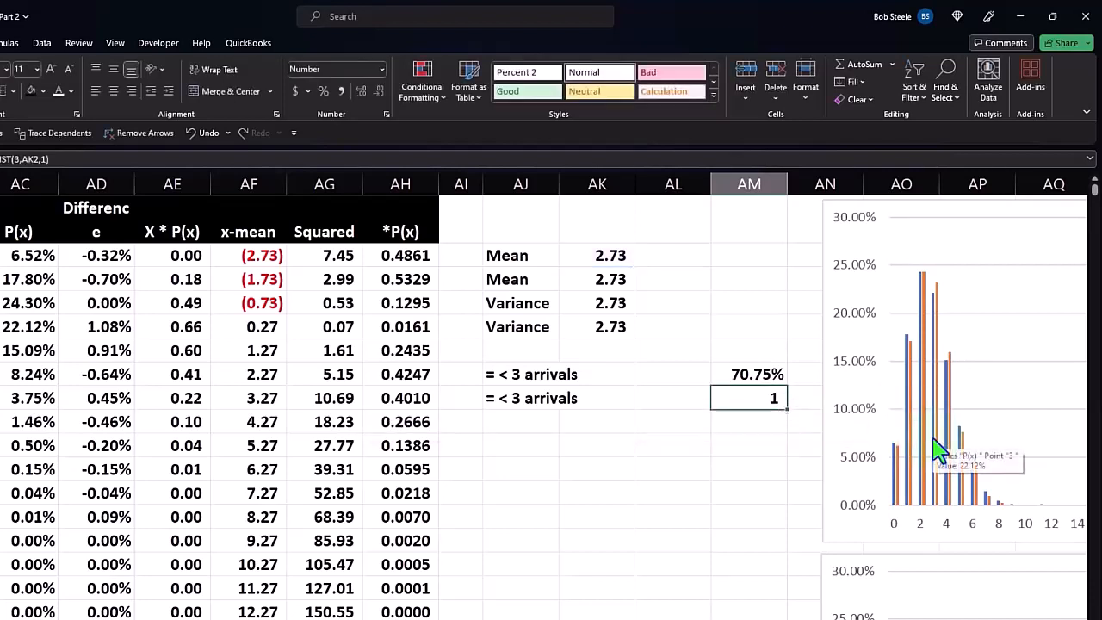
mouse_move(318, 129)
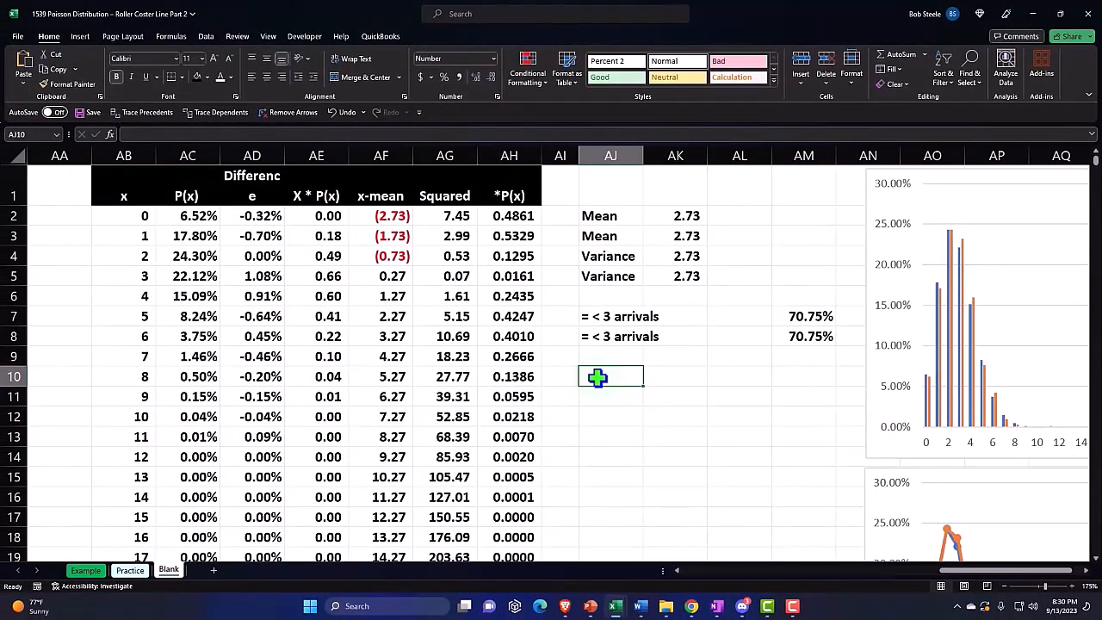
Label AJ10 'Between 2 & 5', sum the matching P(x) cells in AM10 giving 37%, and repeat the label in AJ11.
type("Between")
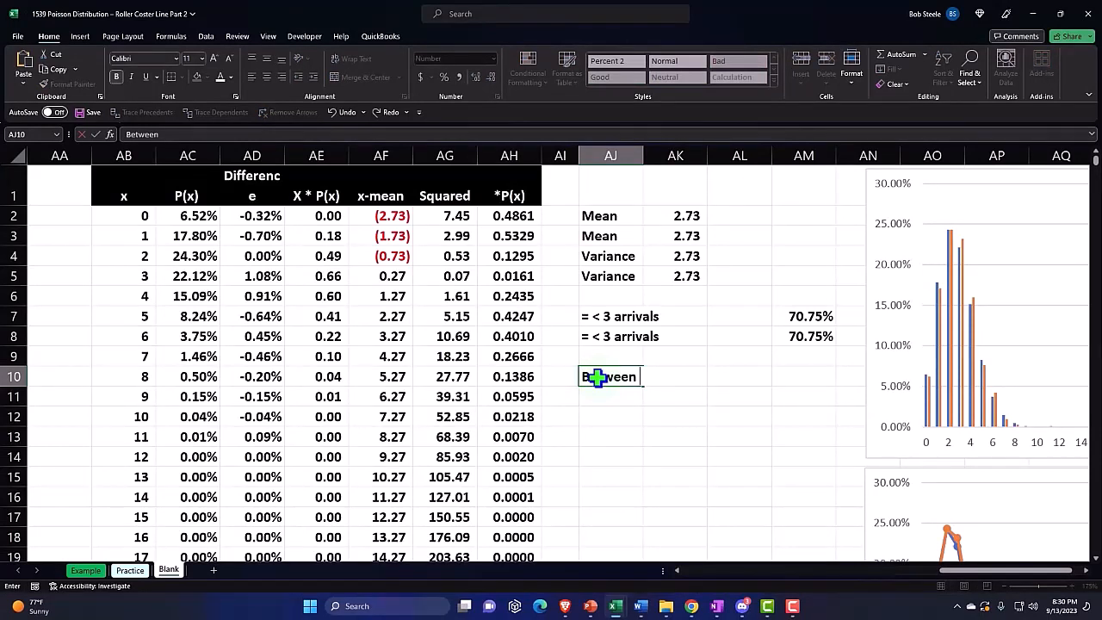
type("2 & 5")
left_click(804, 376)
type("=")
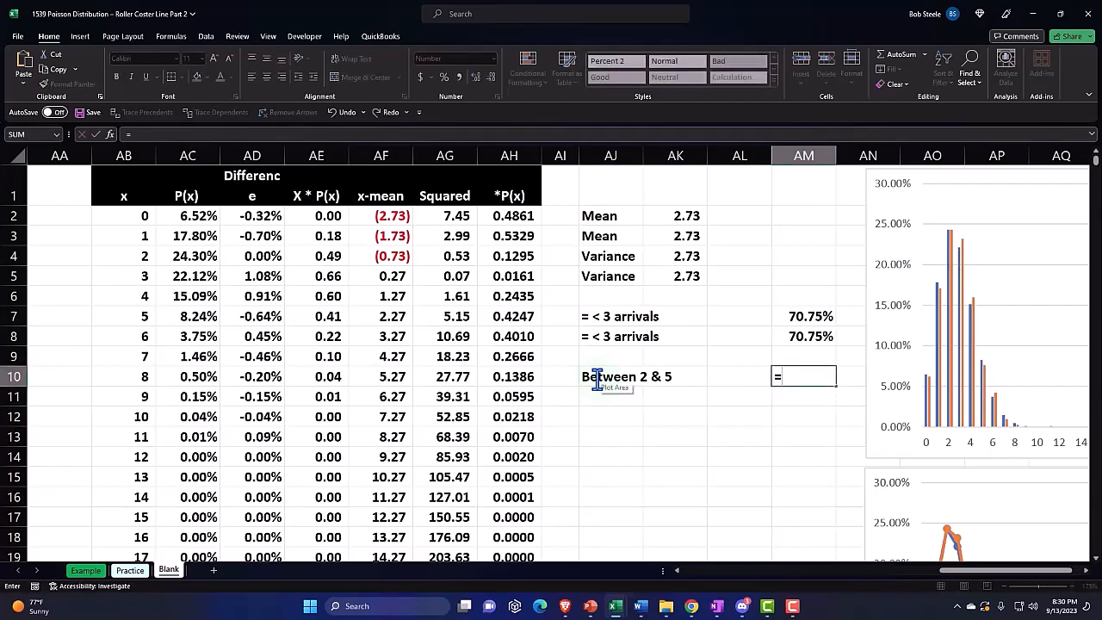
type("sum")
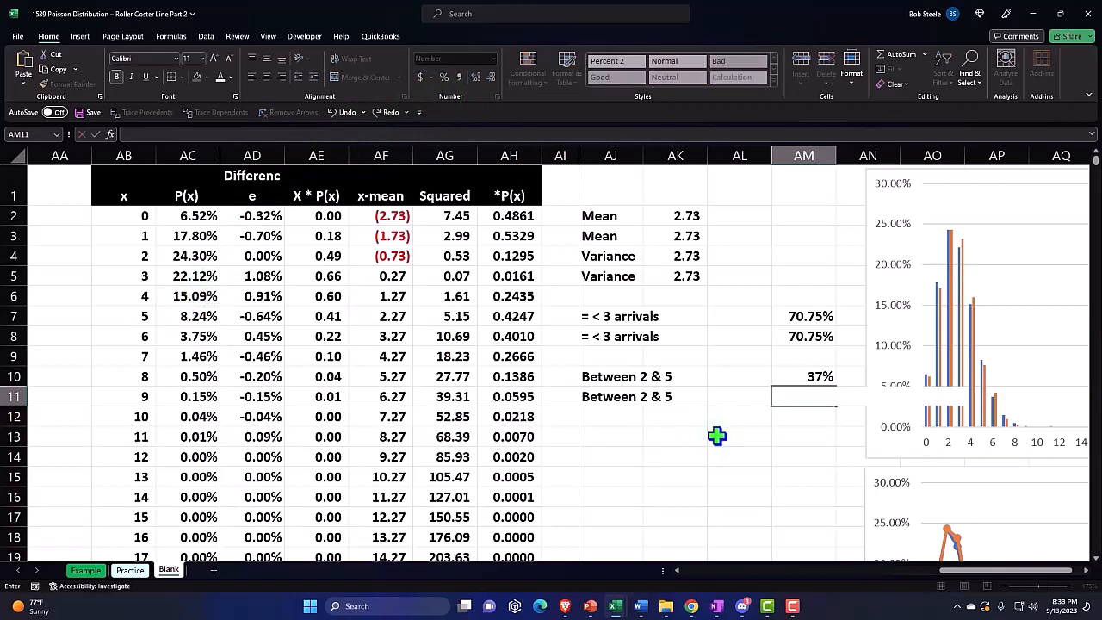
left_click(739, 415)
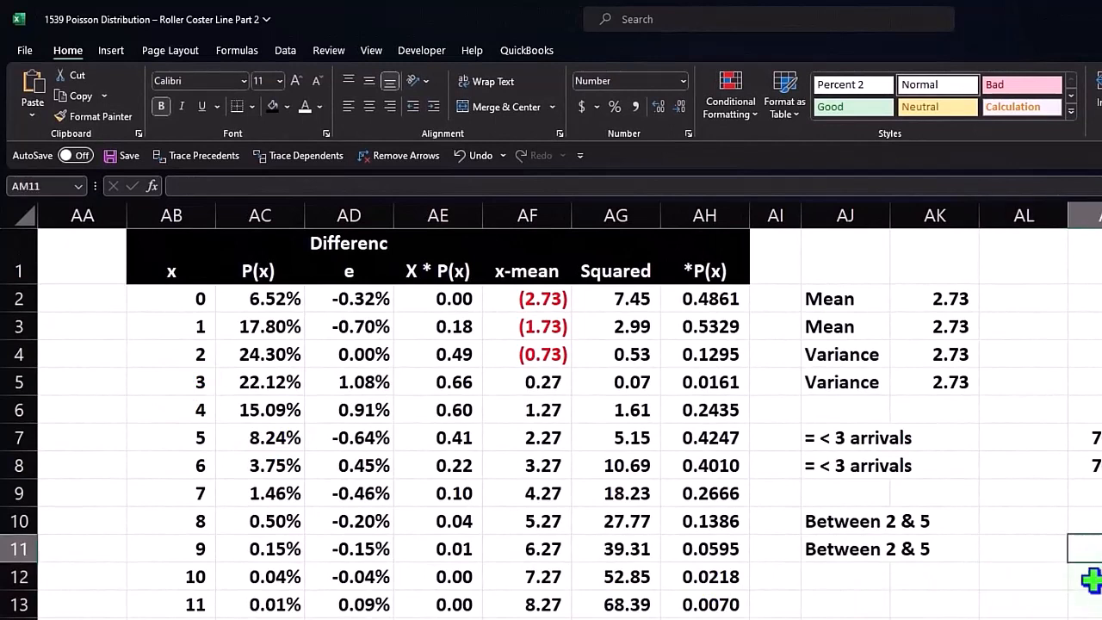
Enter in AM11 the cumulative Poisson at 4 minus the cumulative Poisson at 2, each using mean AK2.
type("=po")
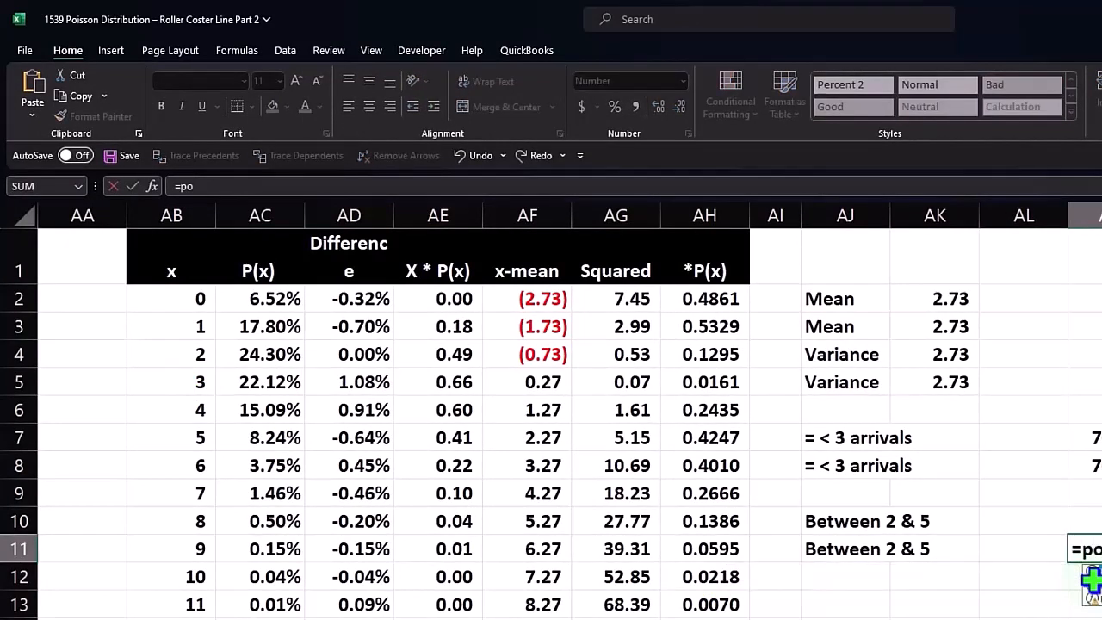
type("POISSON.DIST(4,AK2,")
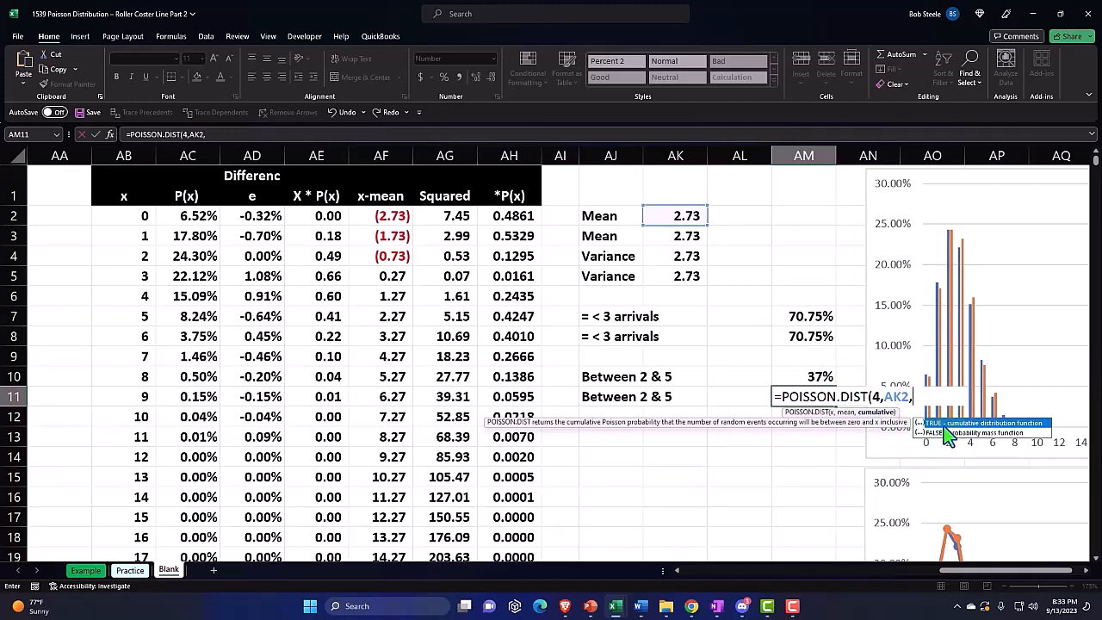
type("1")
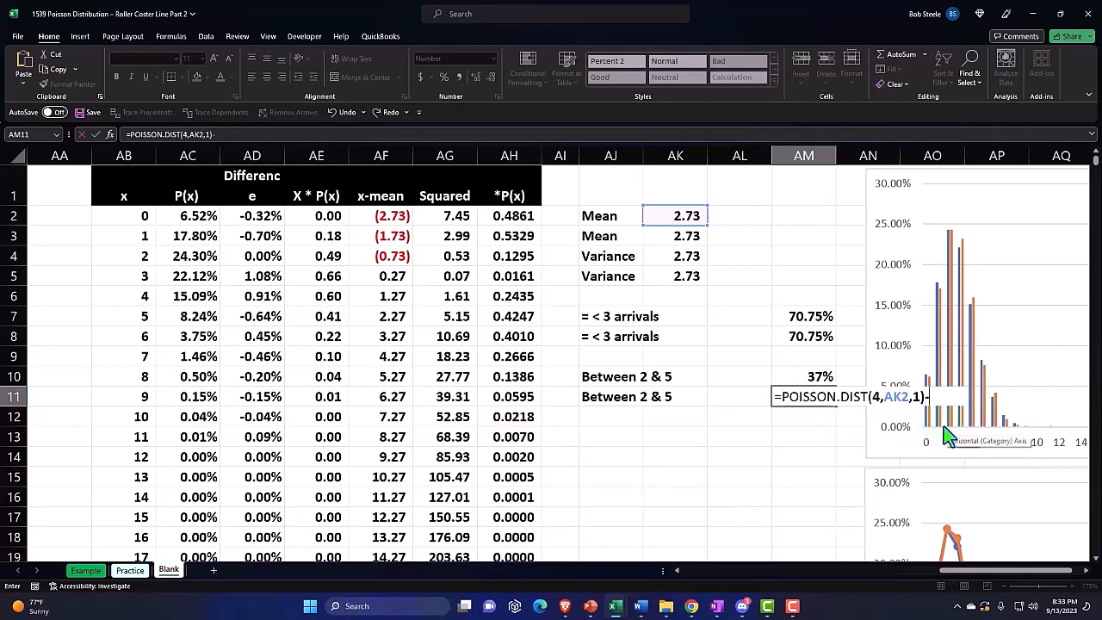
type("-po")
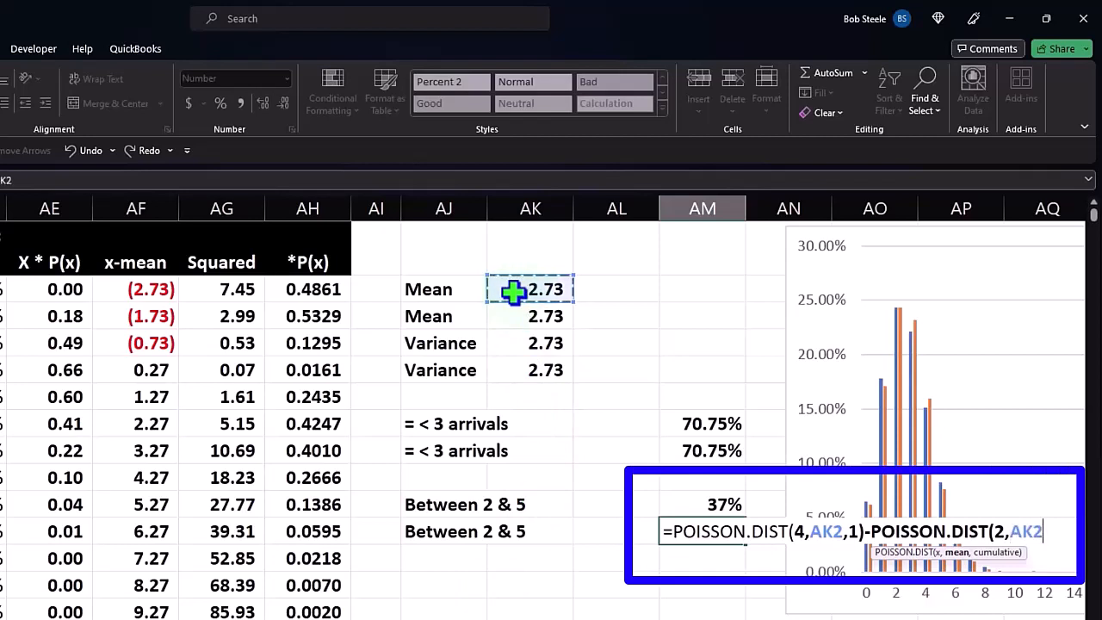
type(",")
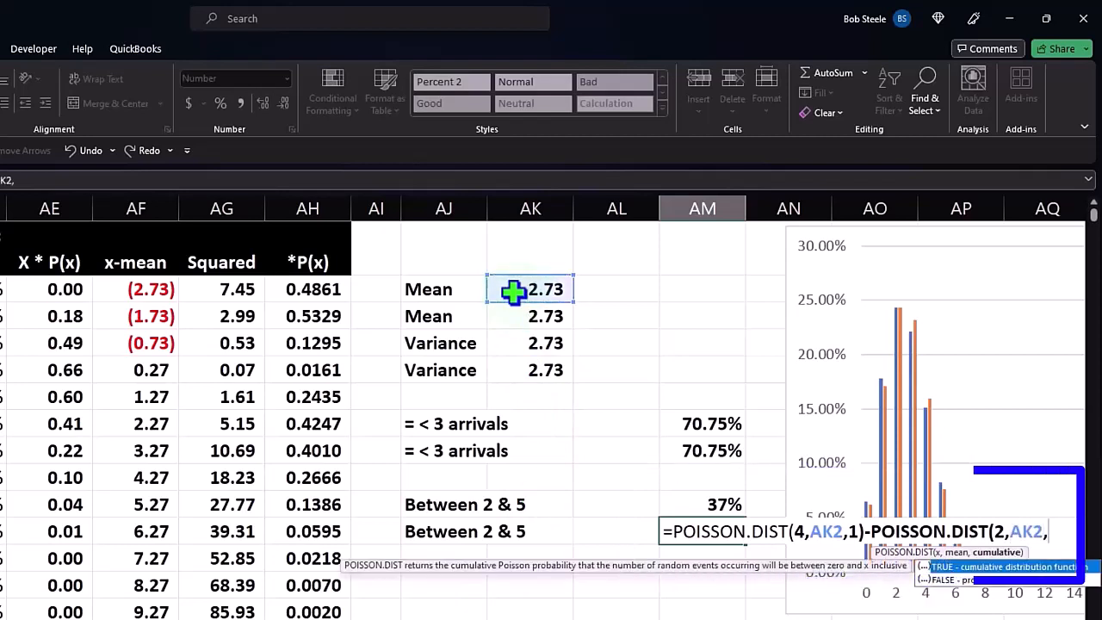
mouse_move(775, 444)
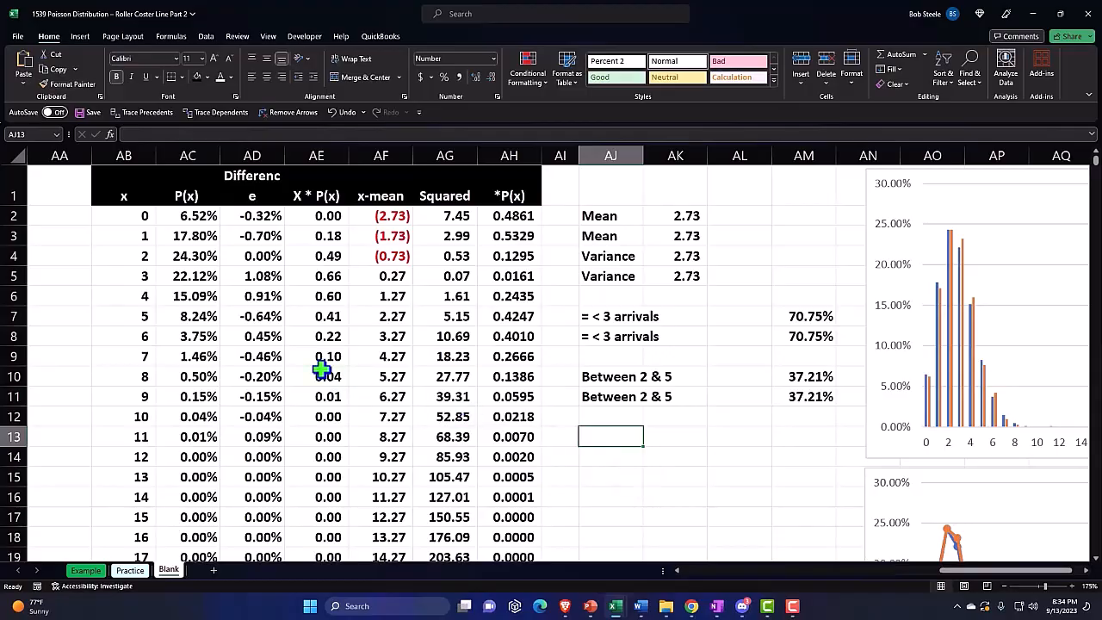
mouse_move(310, 365)
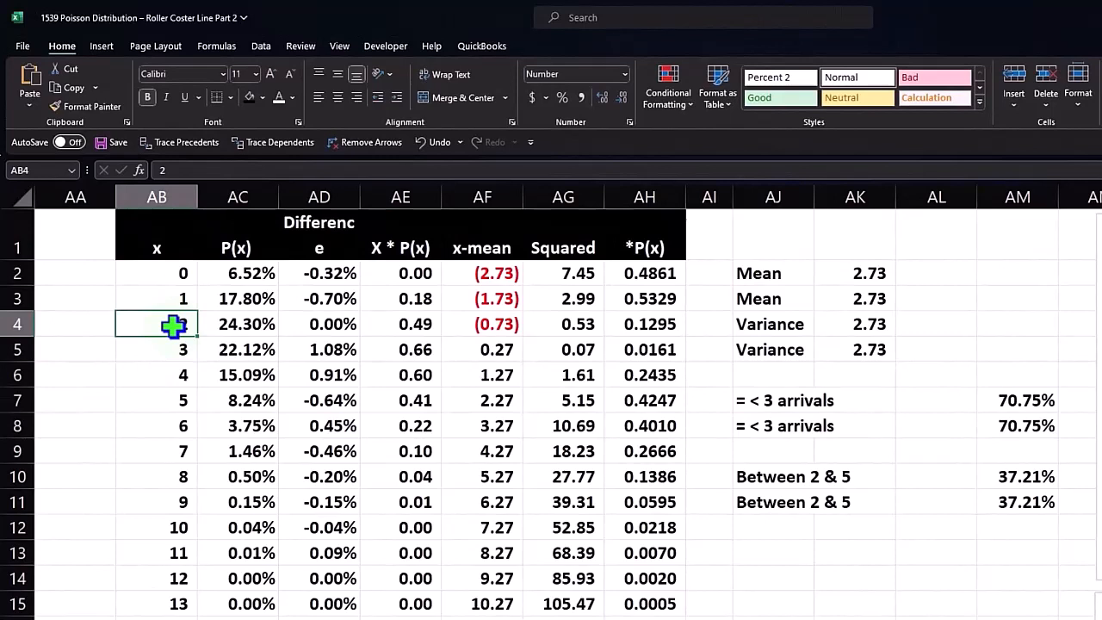
left_click(236, 323)
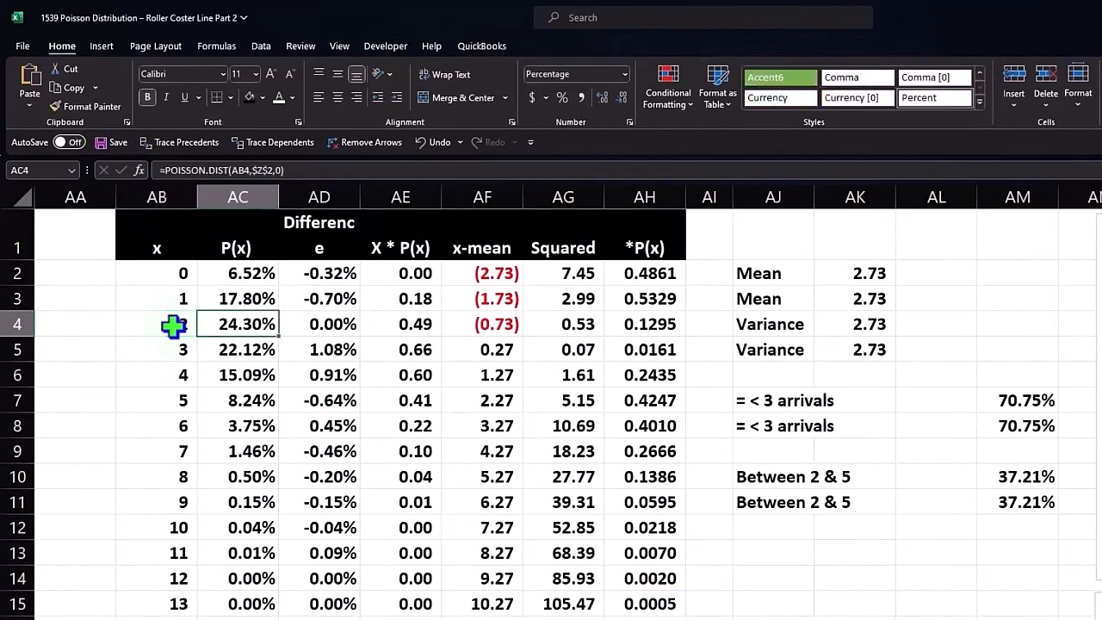
left_click(238, 272)
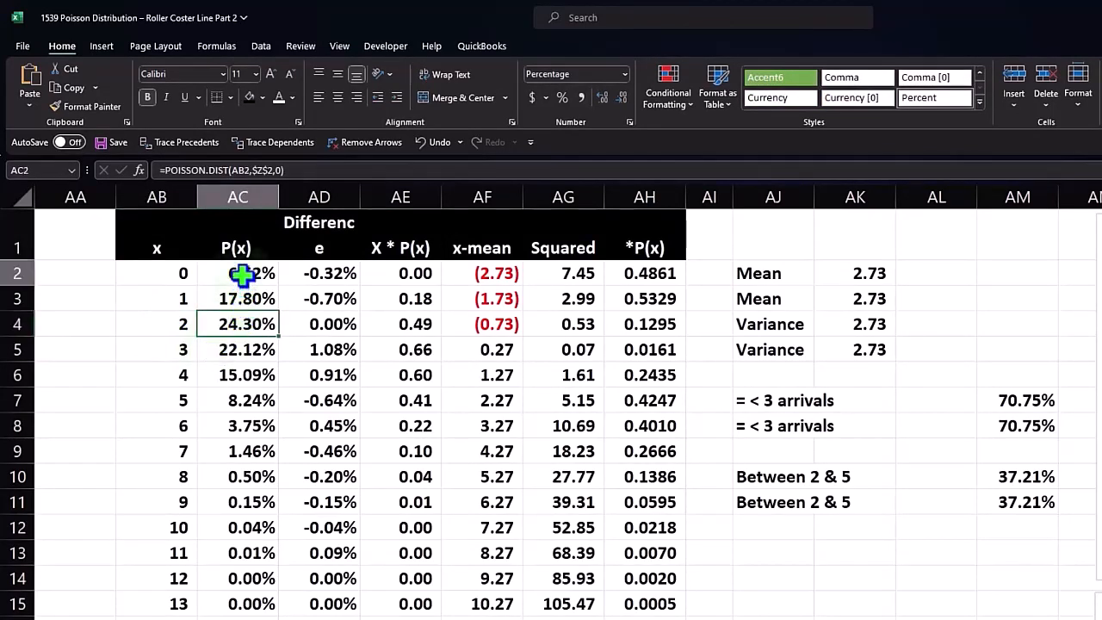
left_click_drag(238, 272, 238, 400)
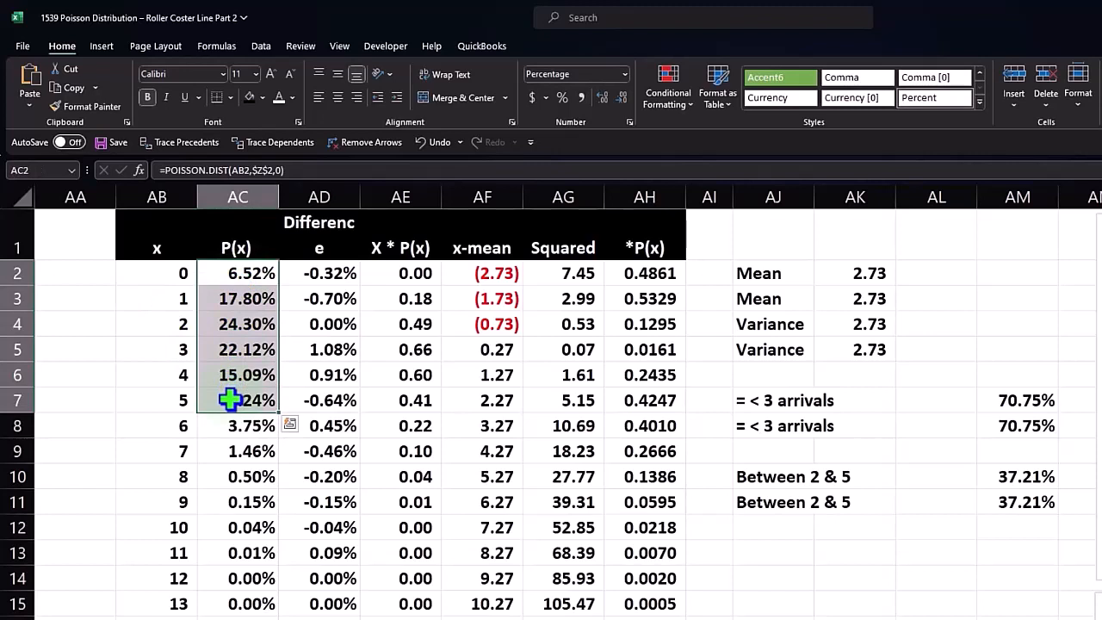
mouse_move(231, 429)
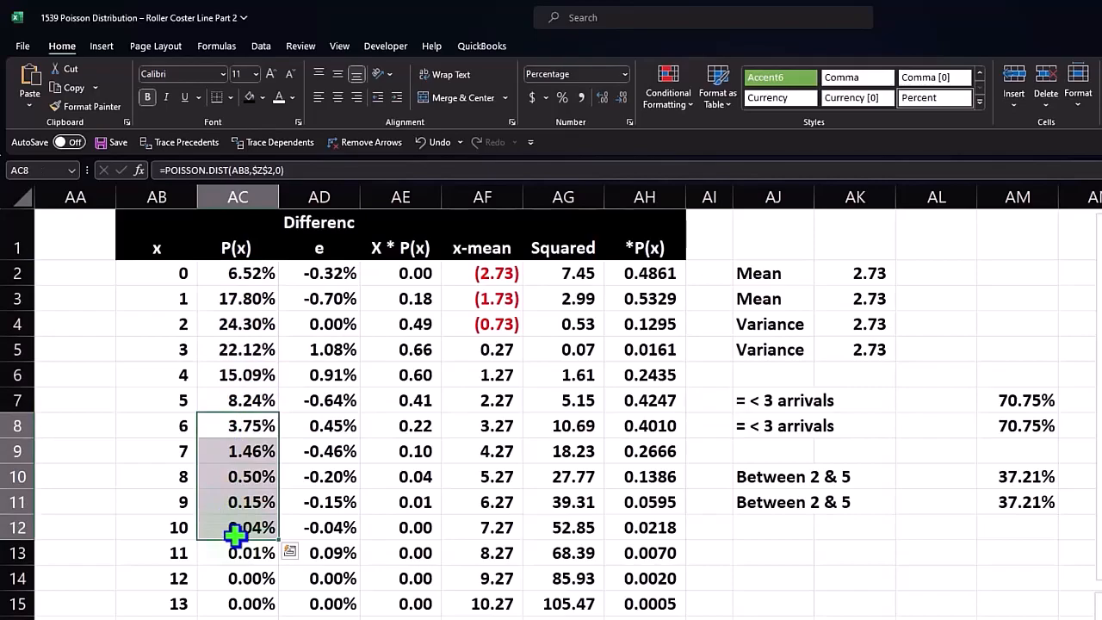
scroll("down", 3)
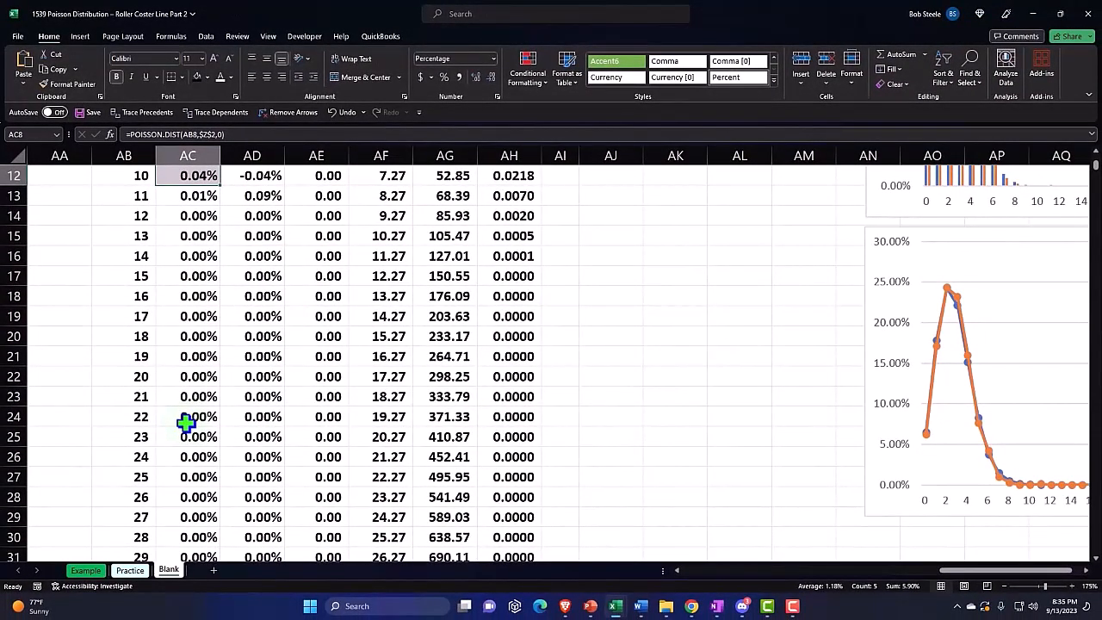
mouse_move(999, 479)
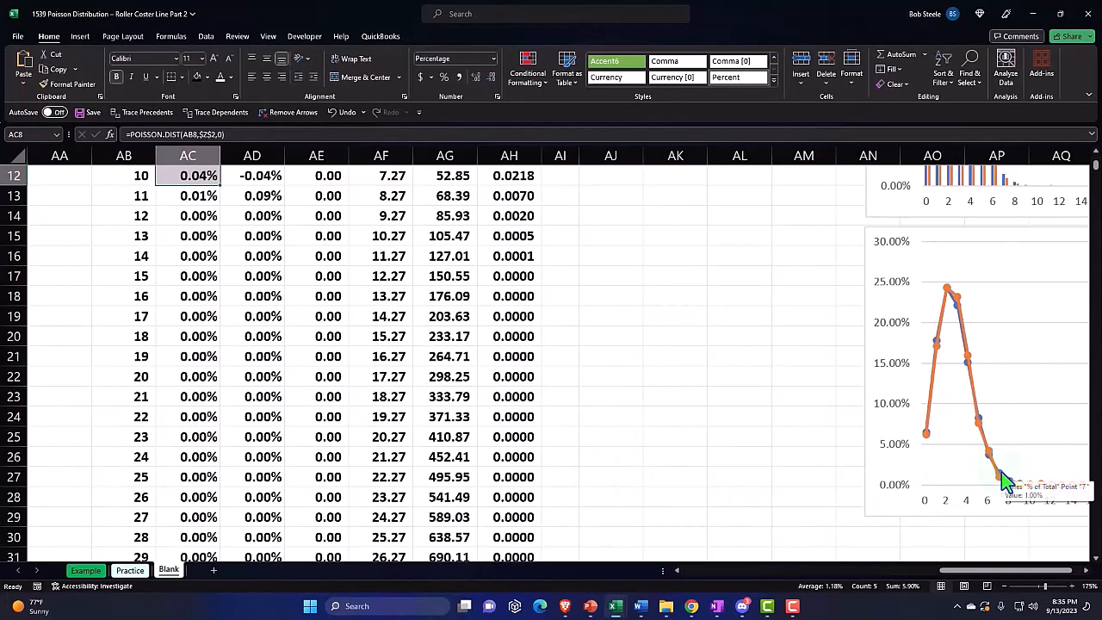
mouse_move(881, 489)
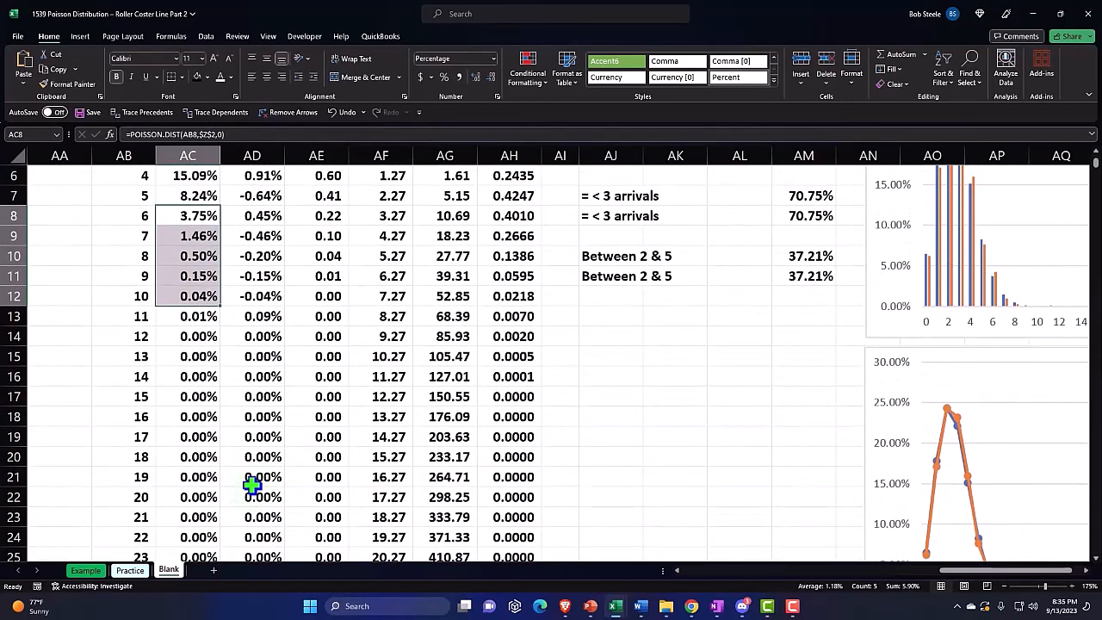
mouse_move(255, 396)
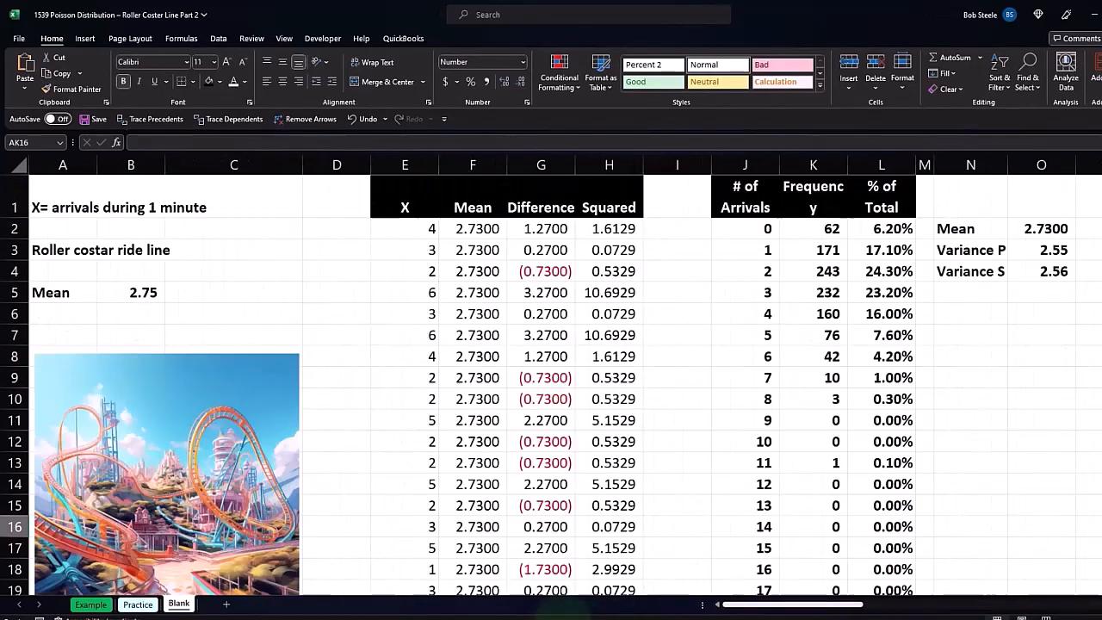
Give the title and mean cells A1:C5 all borders and a light blue fill from More Colors.
left_click_drag(405, 228, 541, 228)
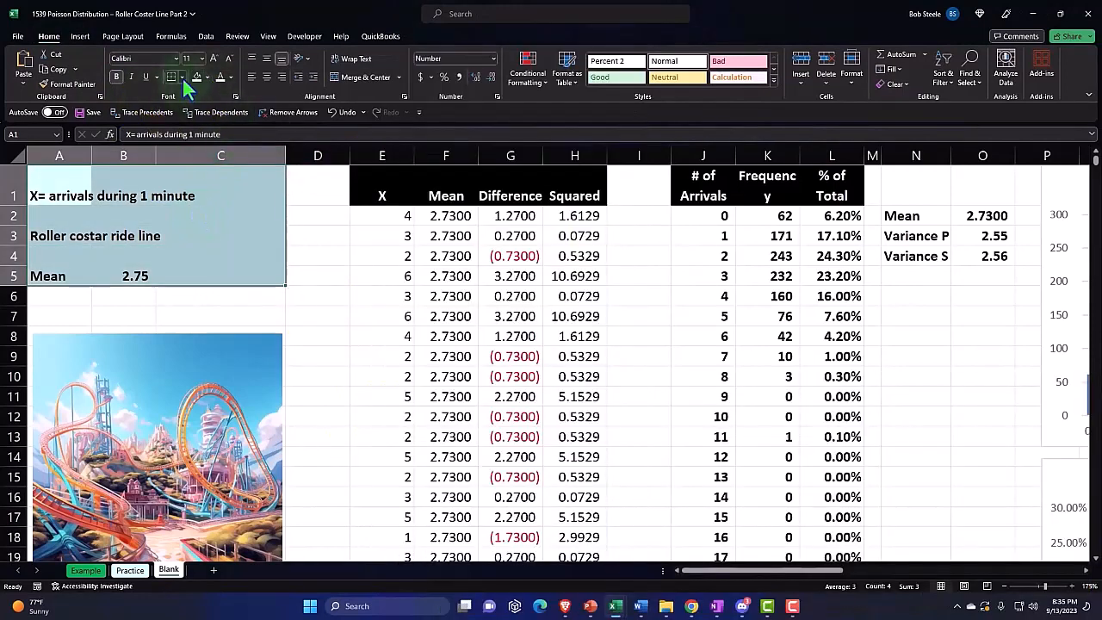
left_click(196, 76)
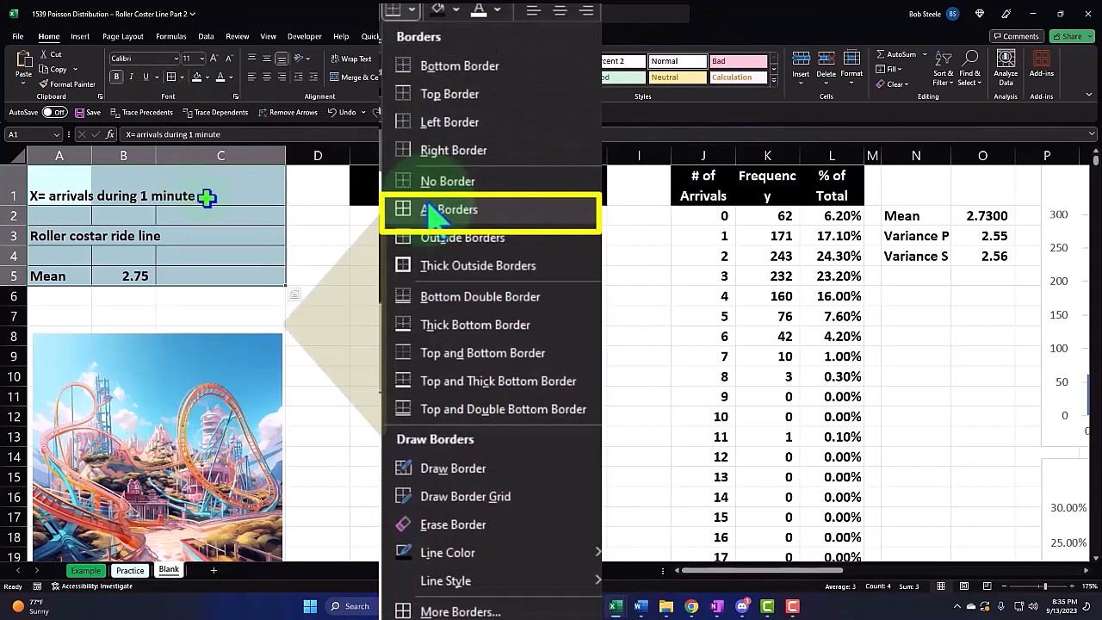
left_click(448, 210)
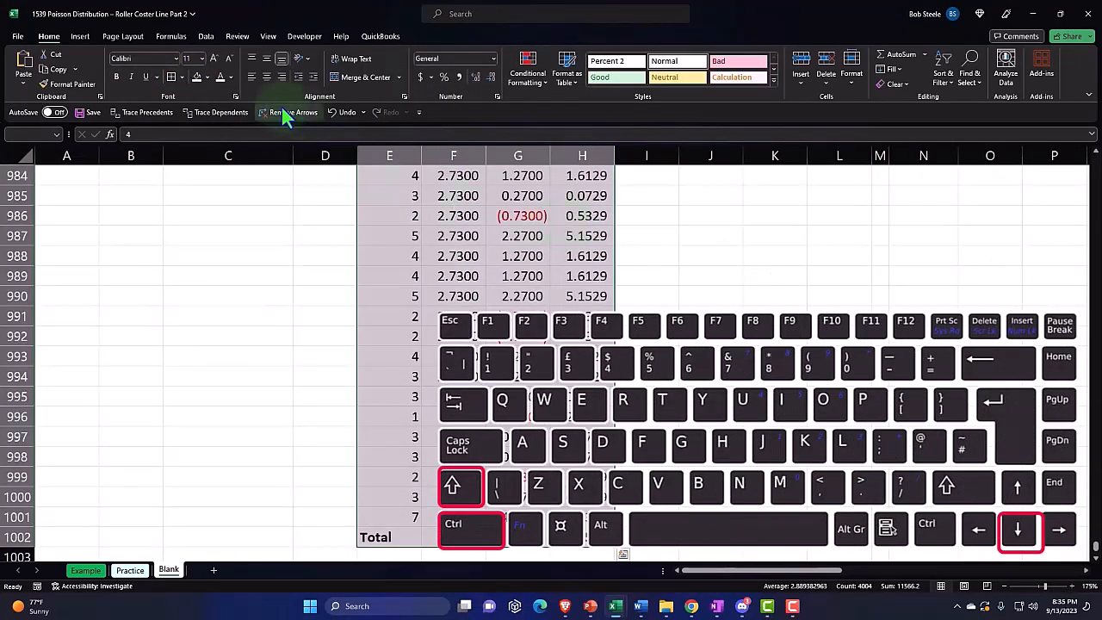
left_click(208, 75)
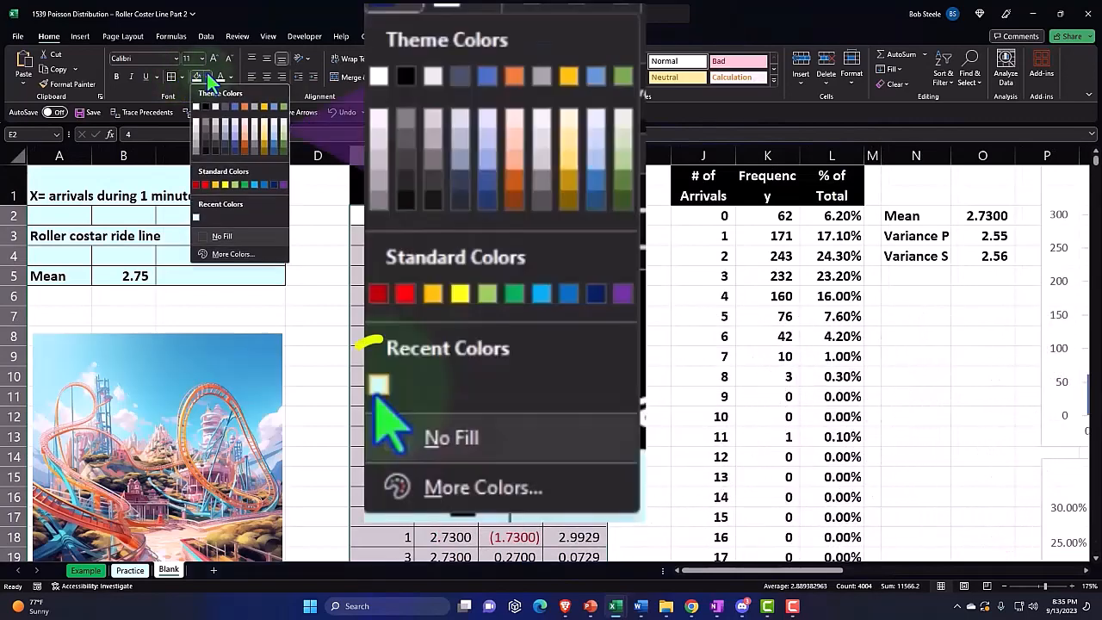
left_click(482, 486)
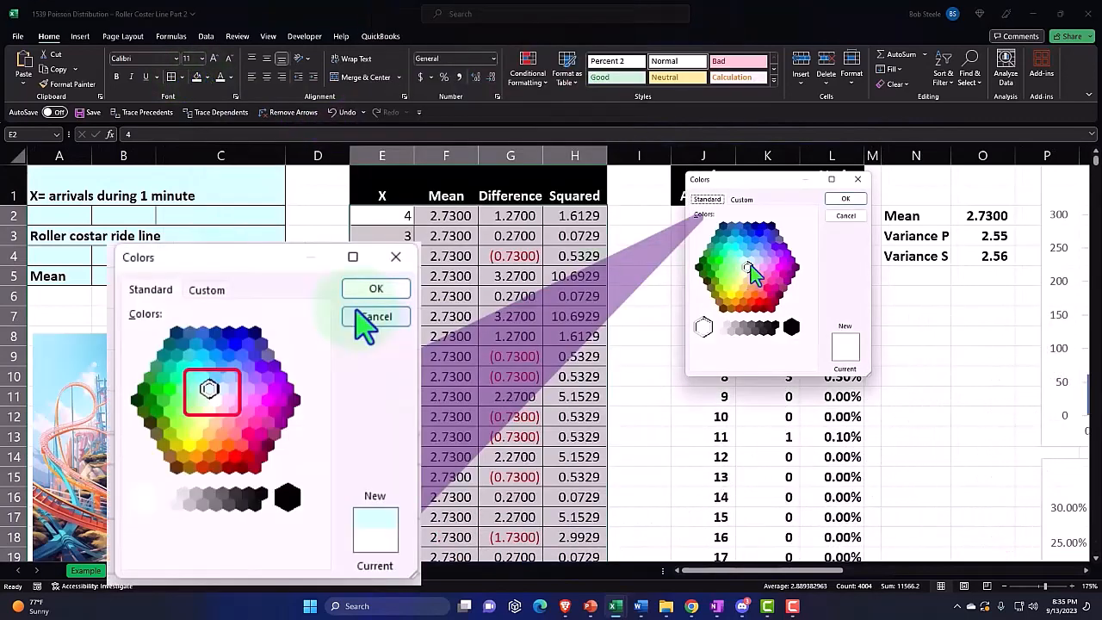
left_click(375, 317)
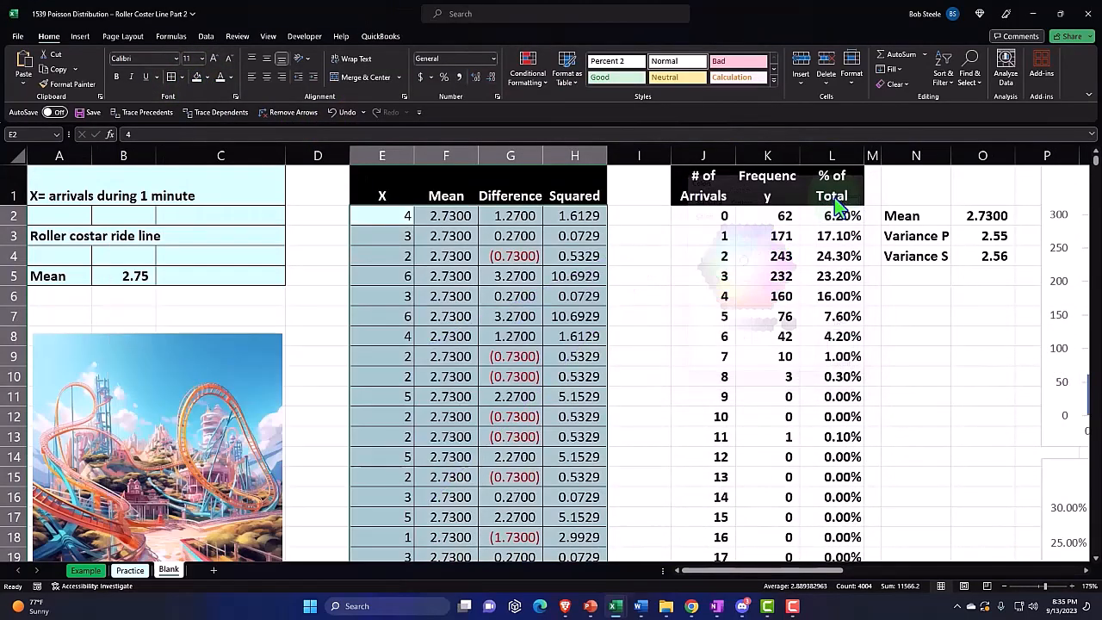
Apply the same light blue fill and borders to the arrivals frequency table and the mean/variance block.
left_click(703, 215)
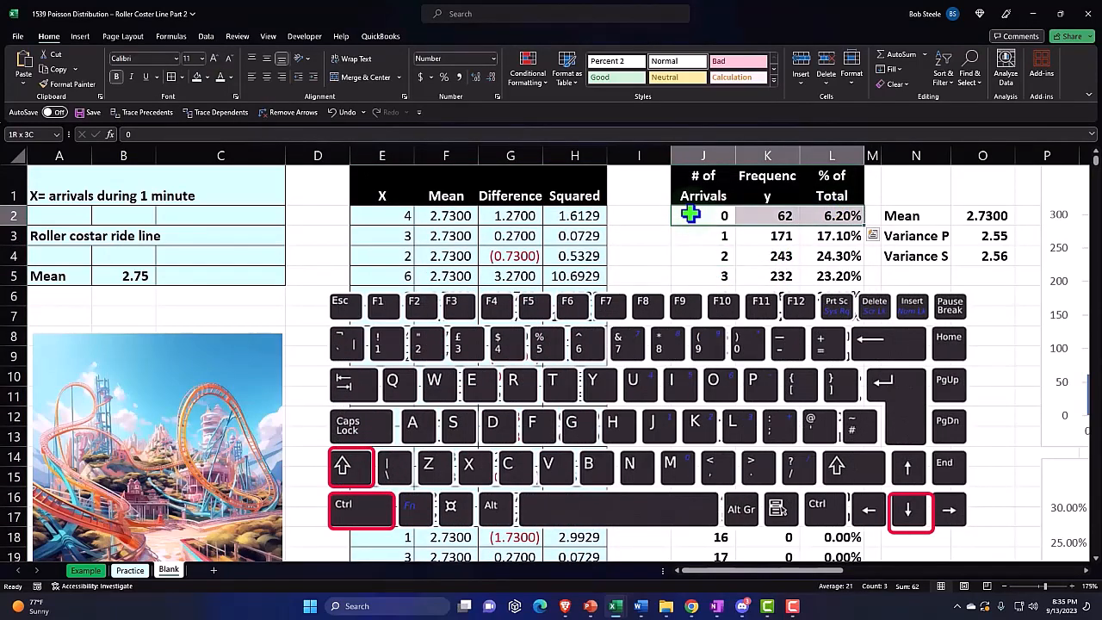
scroll("down", 3)
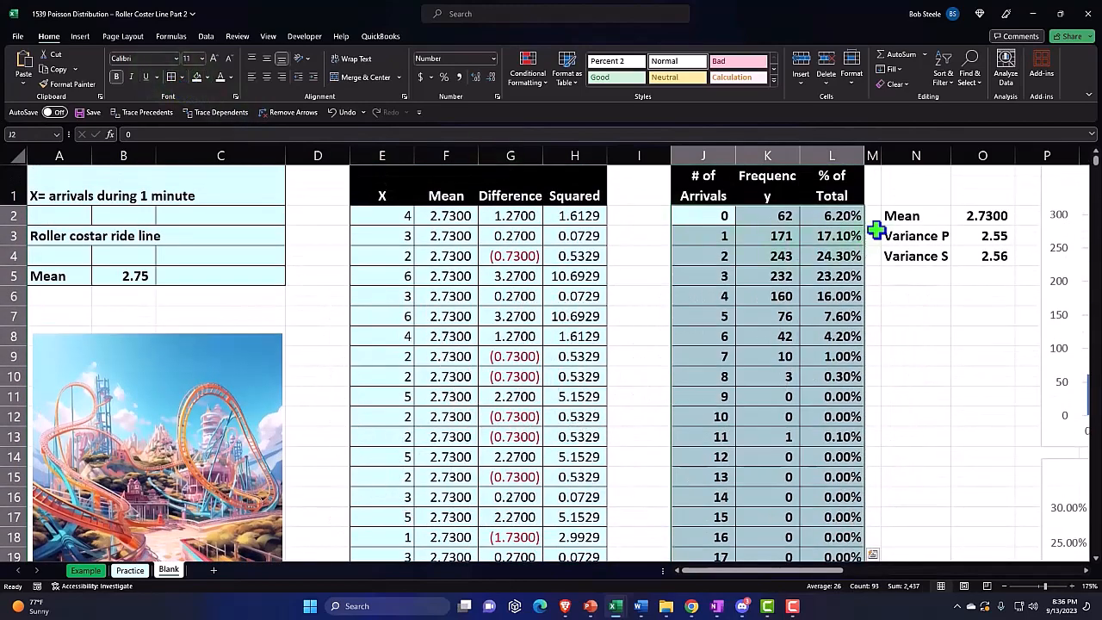
left_click(916, 215)
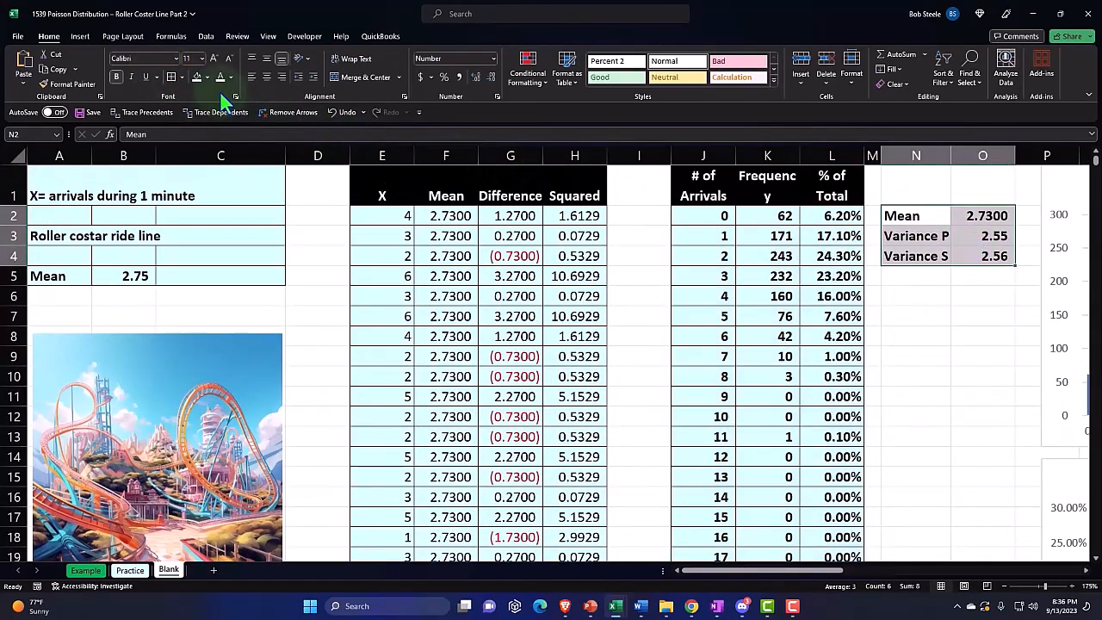
left_click(871, 297)
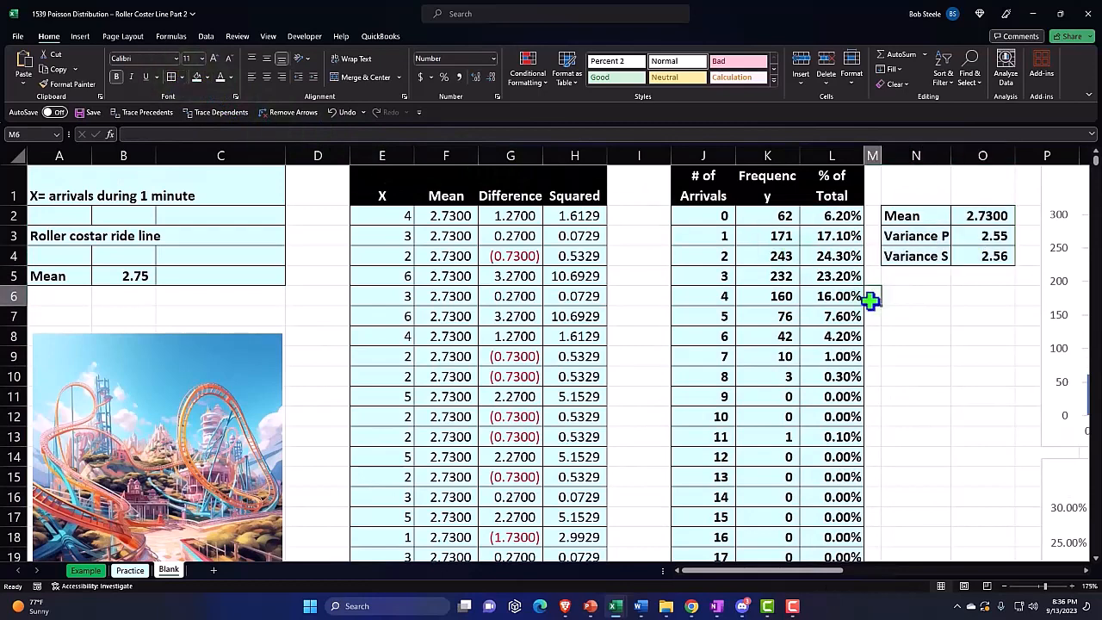
Narrow spacer column M and the other empty columns, then format the Mean 2.73 block blue with borders.
left_click(916, 296)
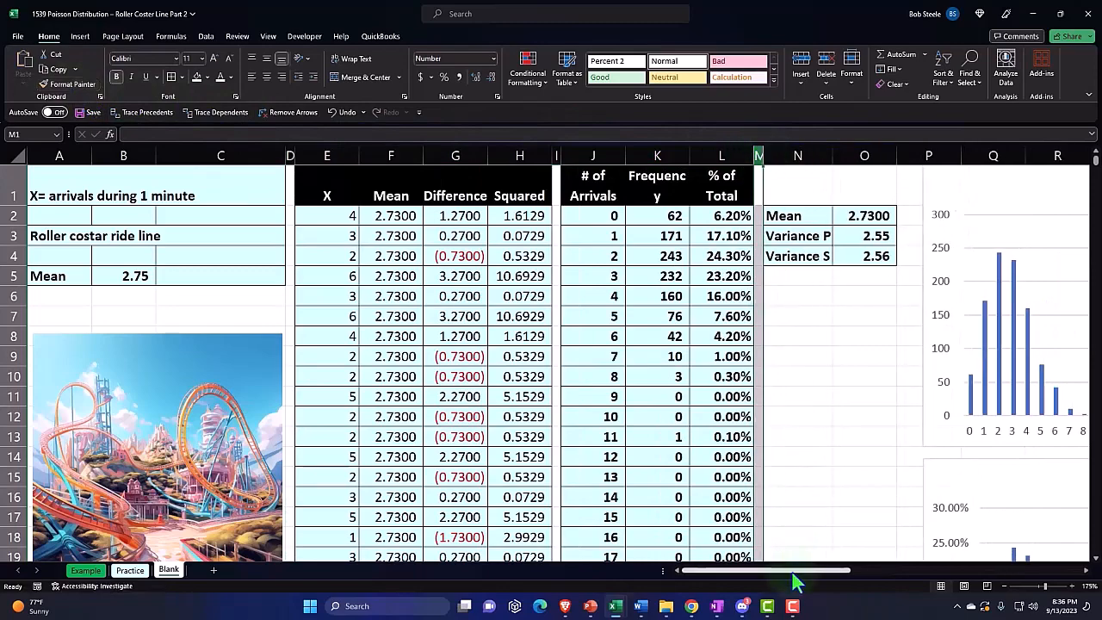
scroll("right", 3)
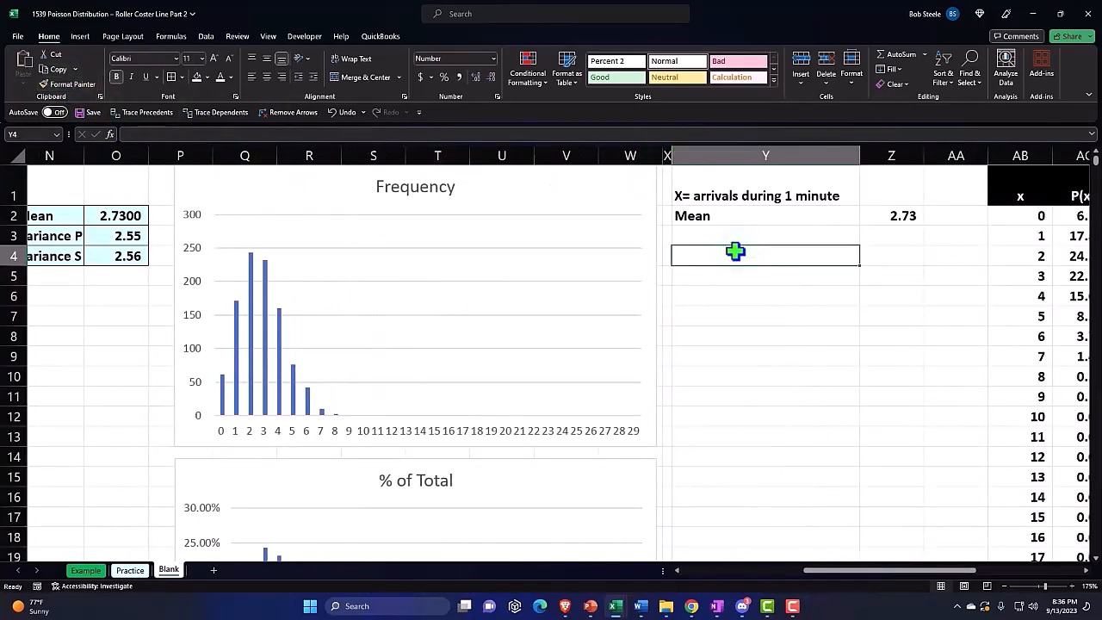
scroll("right", 3)
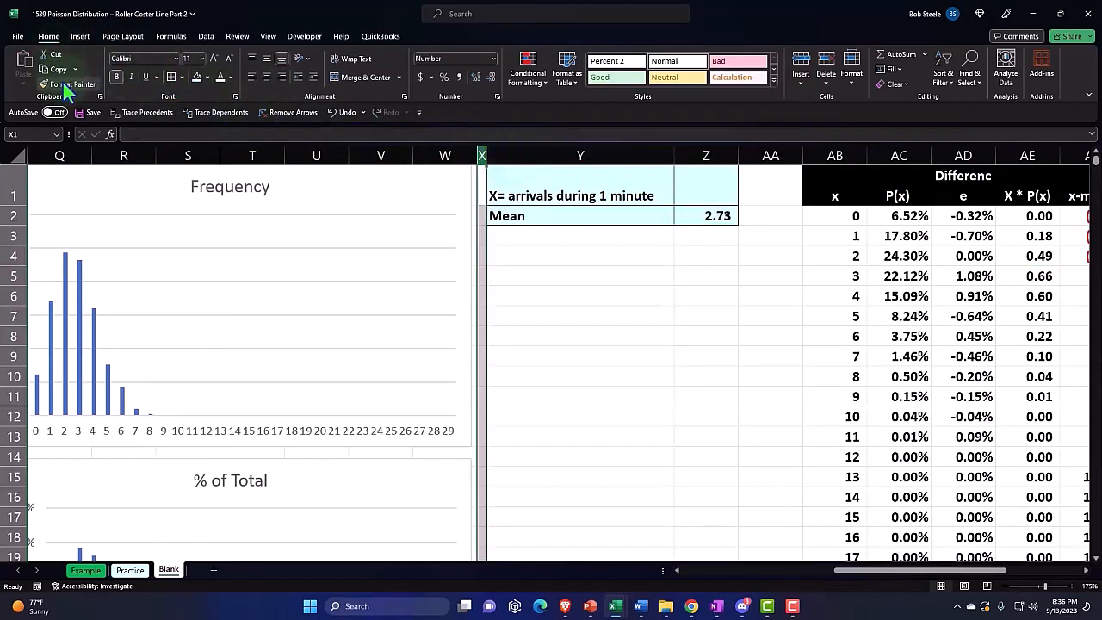
scroll("right", 3)
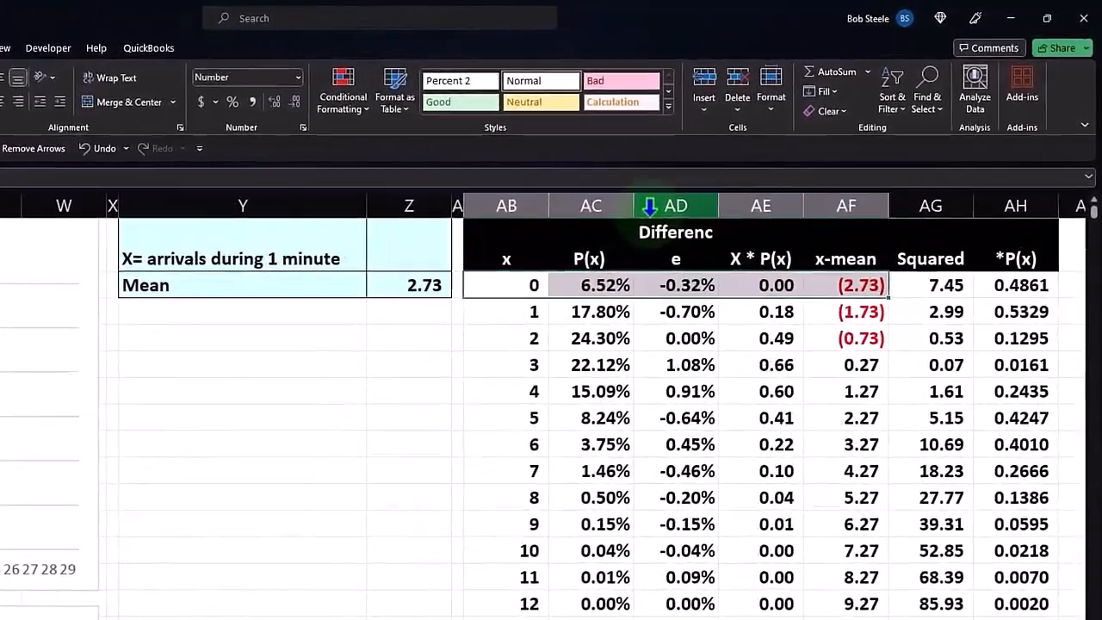
scroll("down", 3)
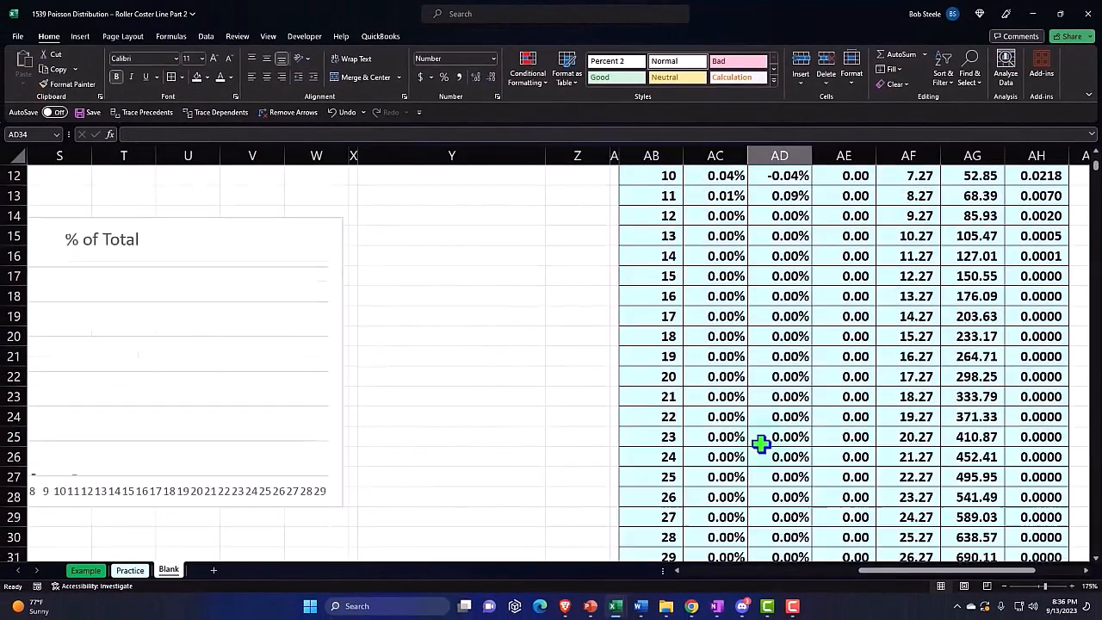
Sum the P(x) column in AC32 showing 100%, label AB32 'Total', and format row 32 to match.
scroll("down", 3)
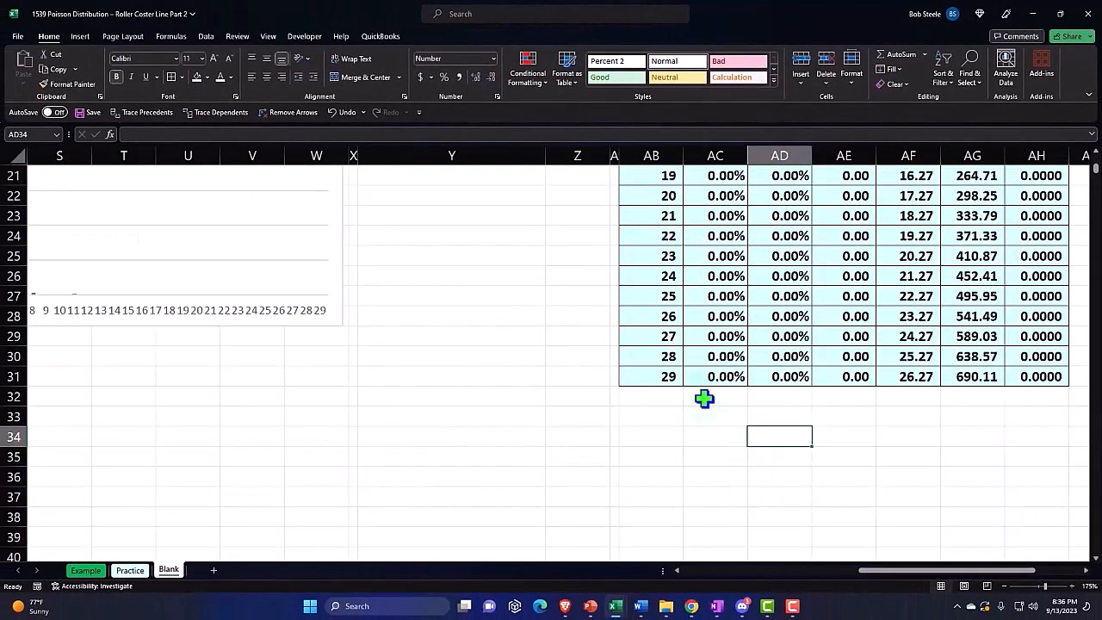
type("=sum")
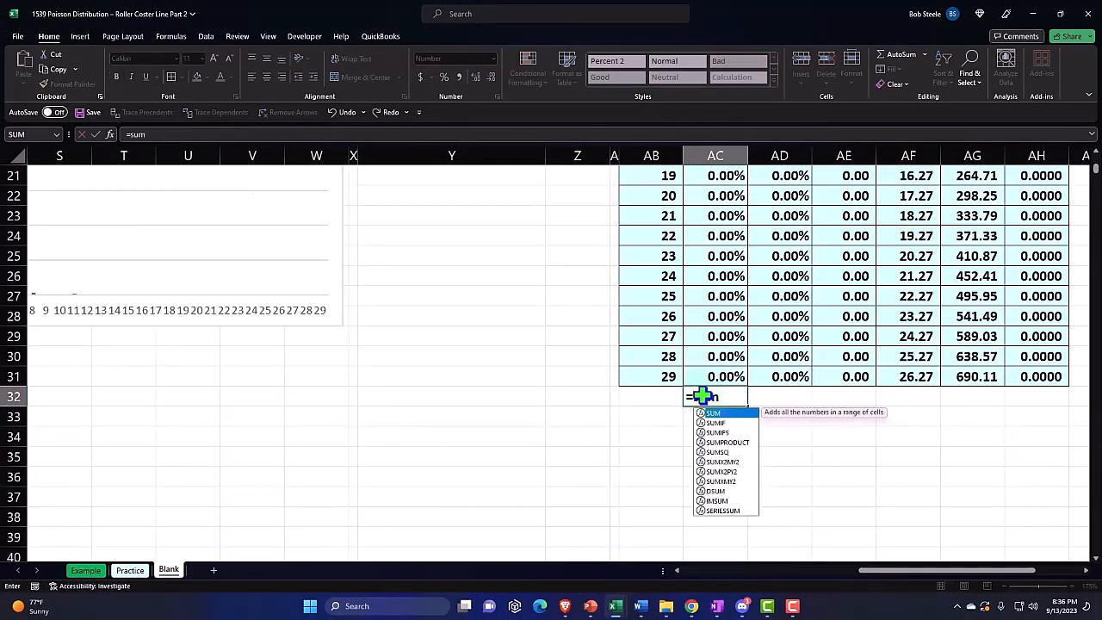
left_click(716, 376)
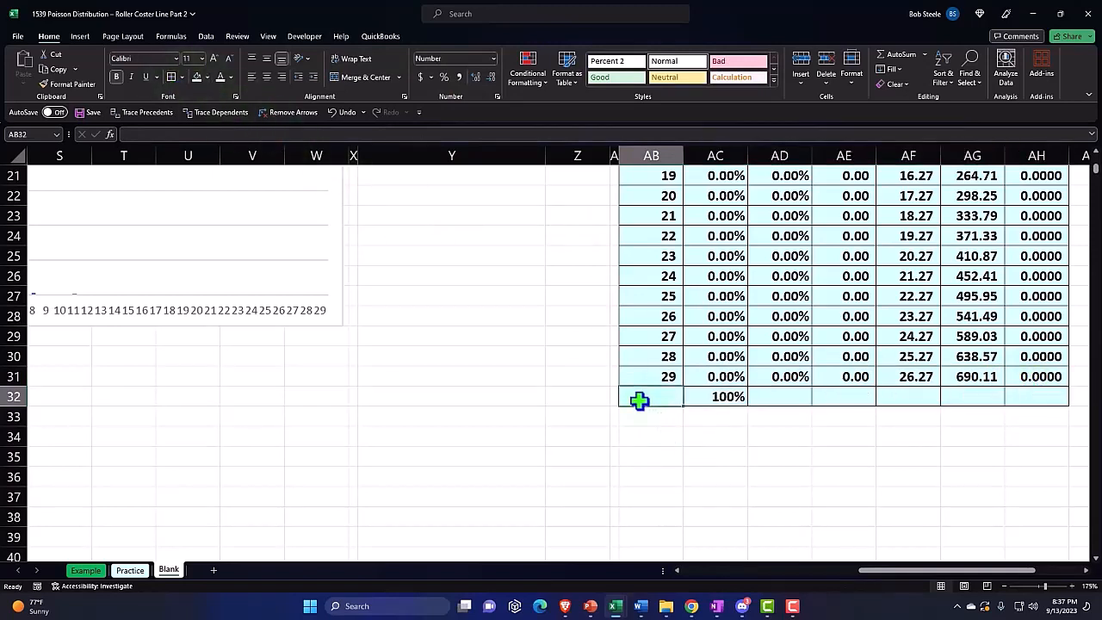
type("Total")
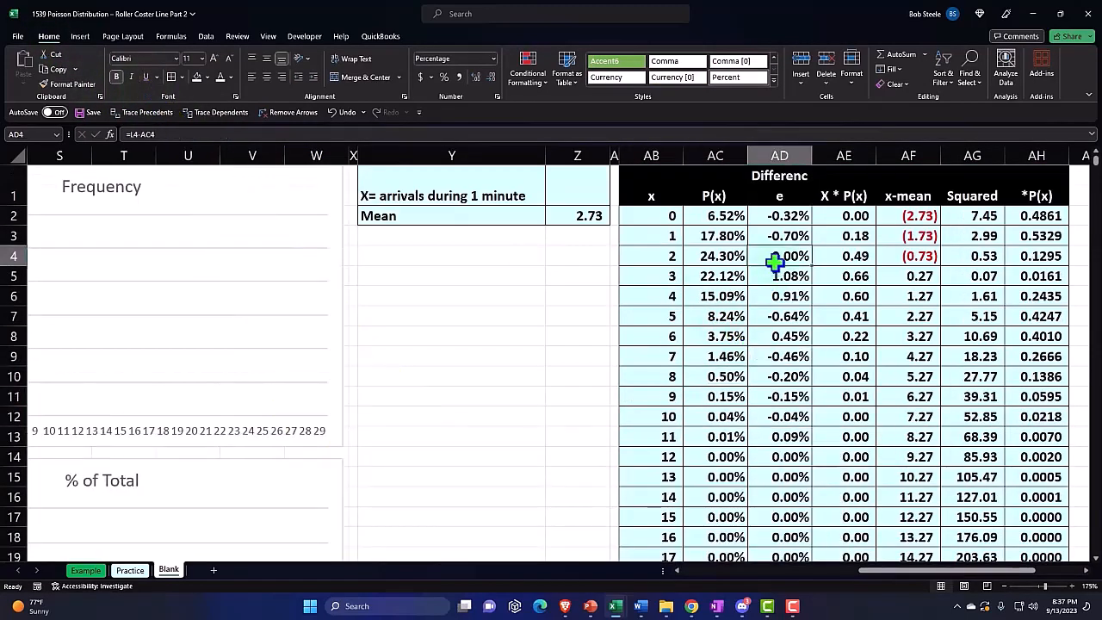
scroll("right", 3)
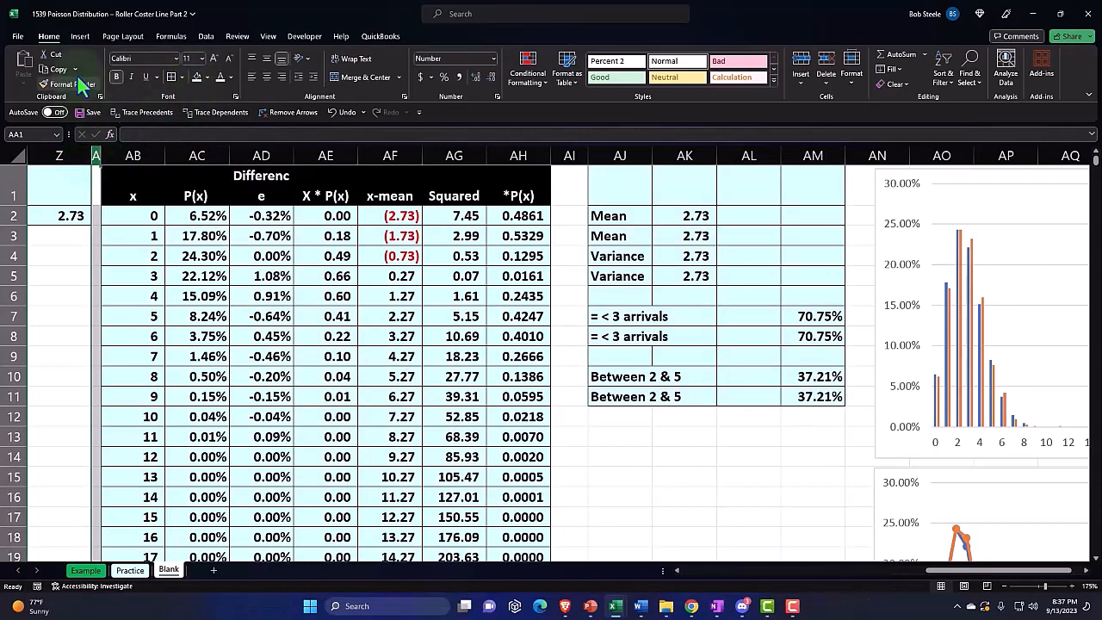
Return to A1 and run Spelling over the whole sheet, continuing from the beginning.
left_click(67, 83)
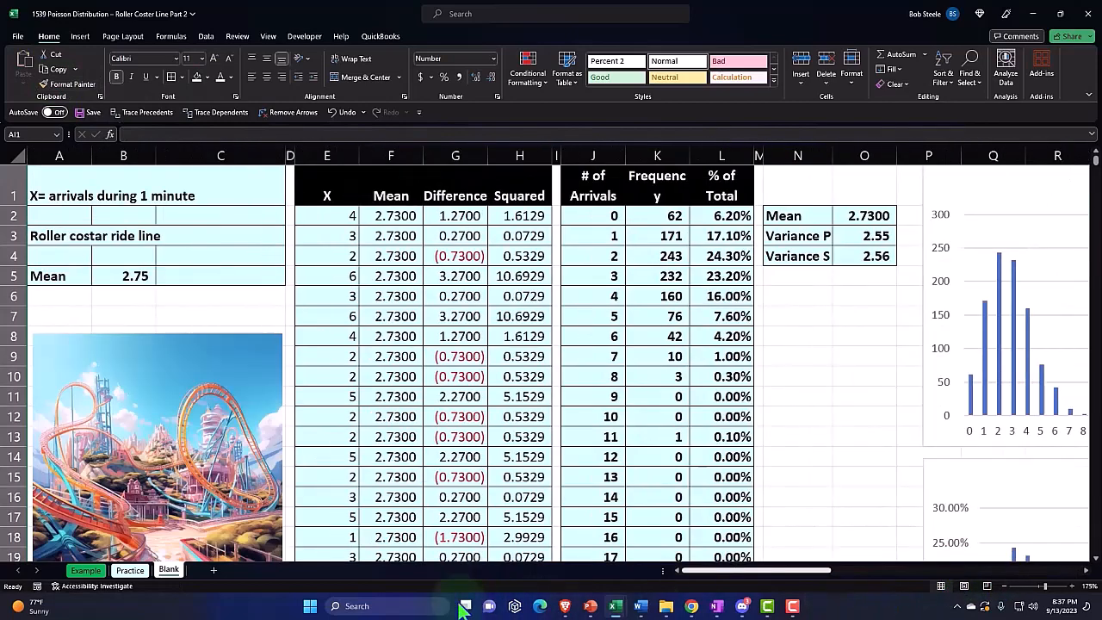
left_click(238, 36)
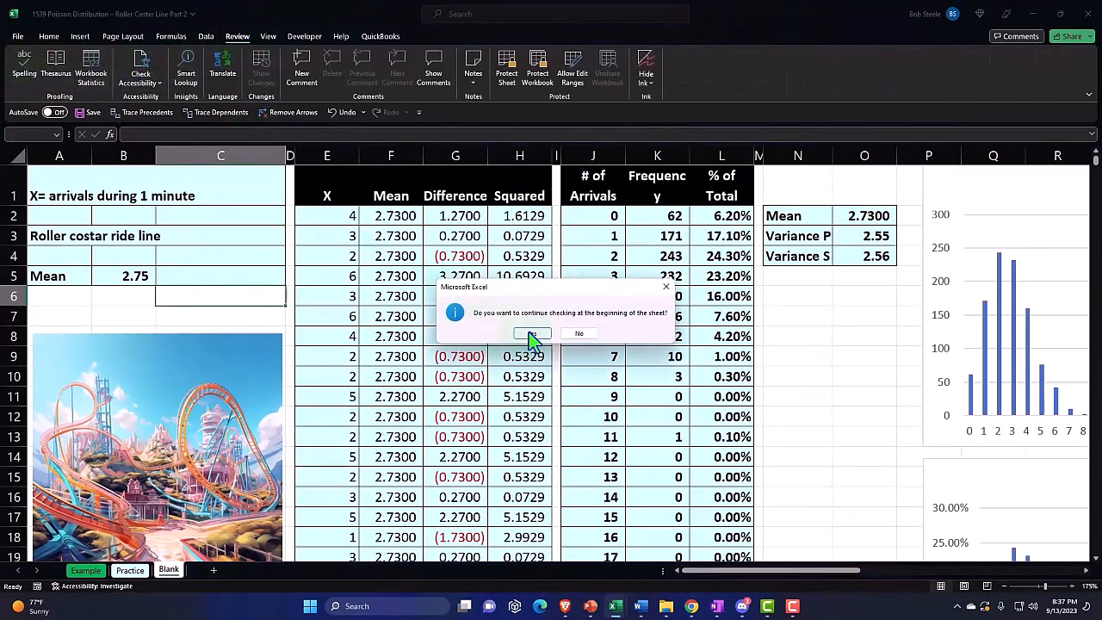
left_click(531, 334)
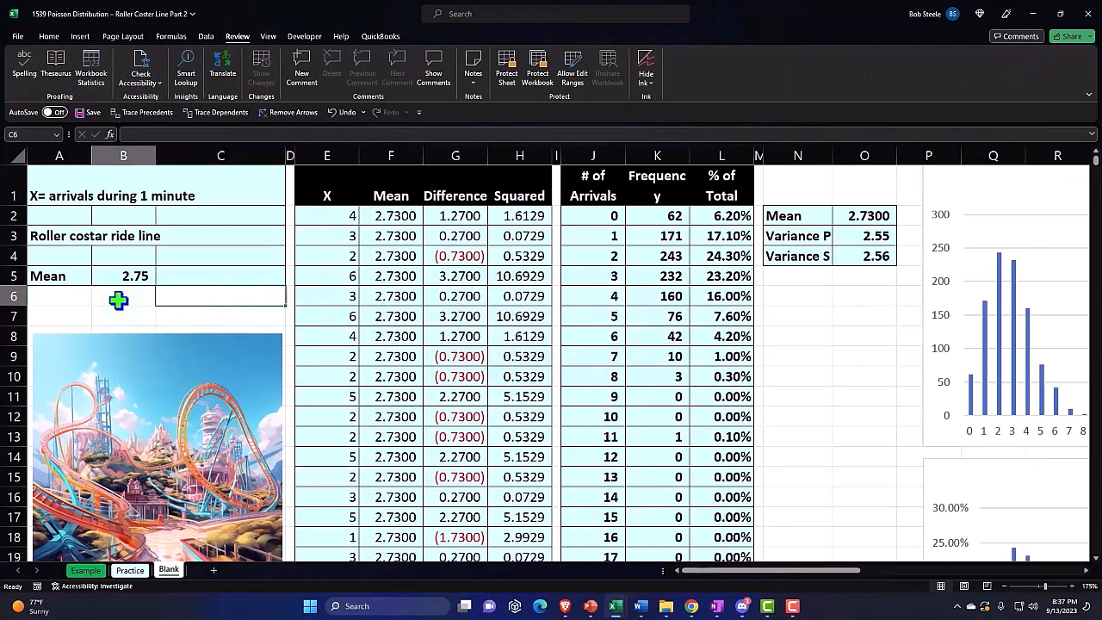